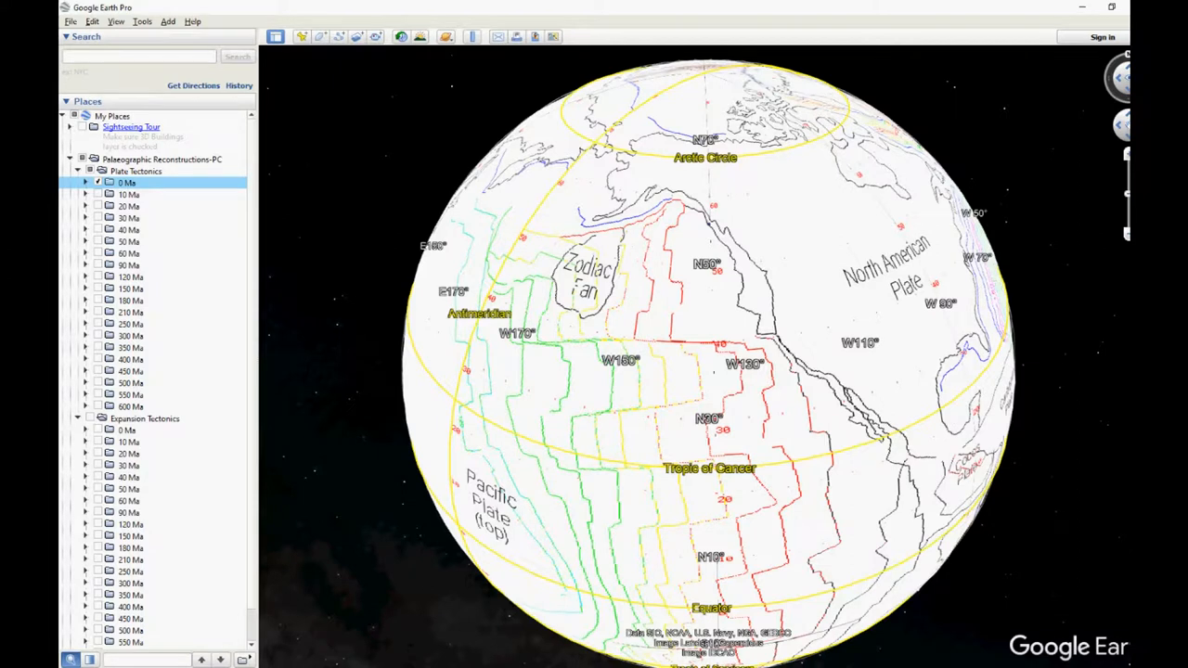
Step: Turn on the 10 Ma and 20 Ma Plate Tectonics layers, then open the Zodiac fan abstract
click(127, 194)
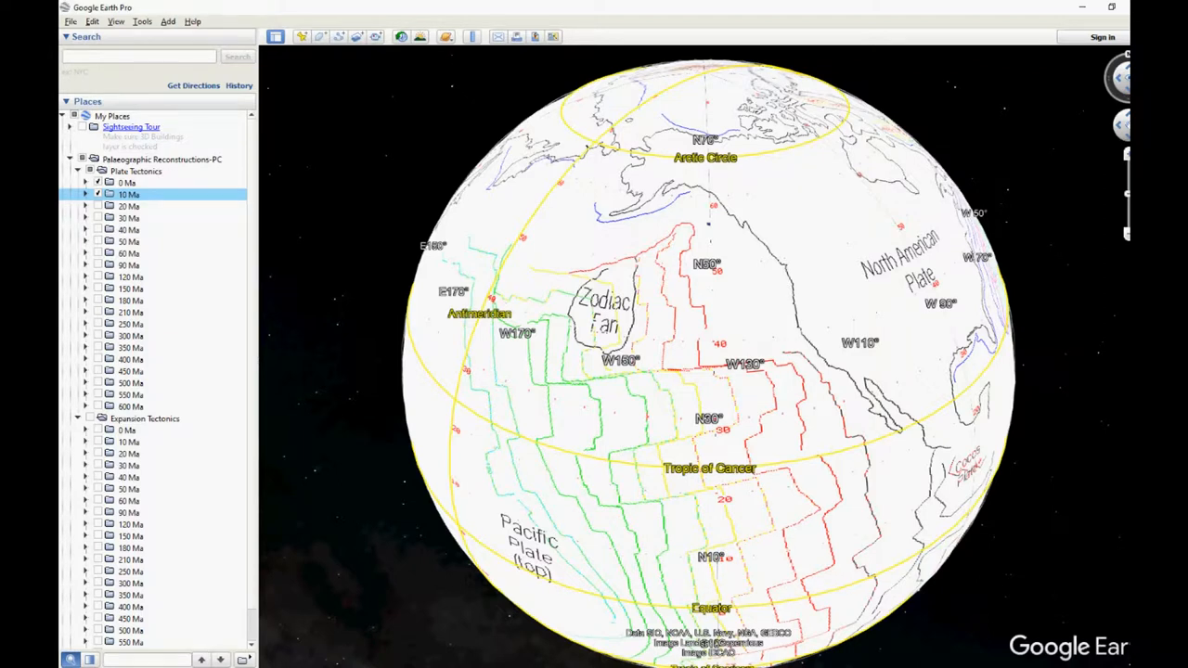
click(128, 206)
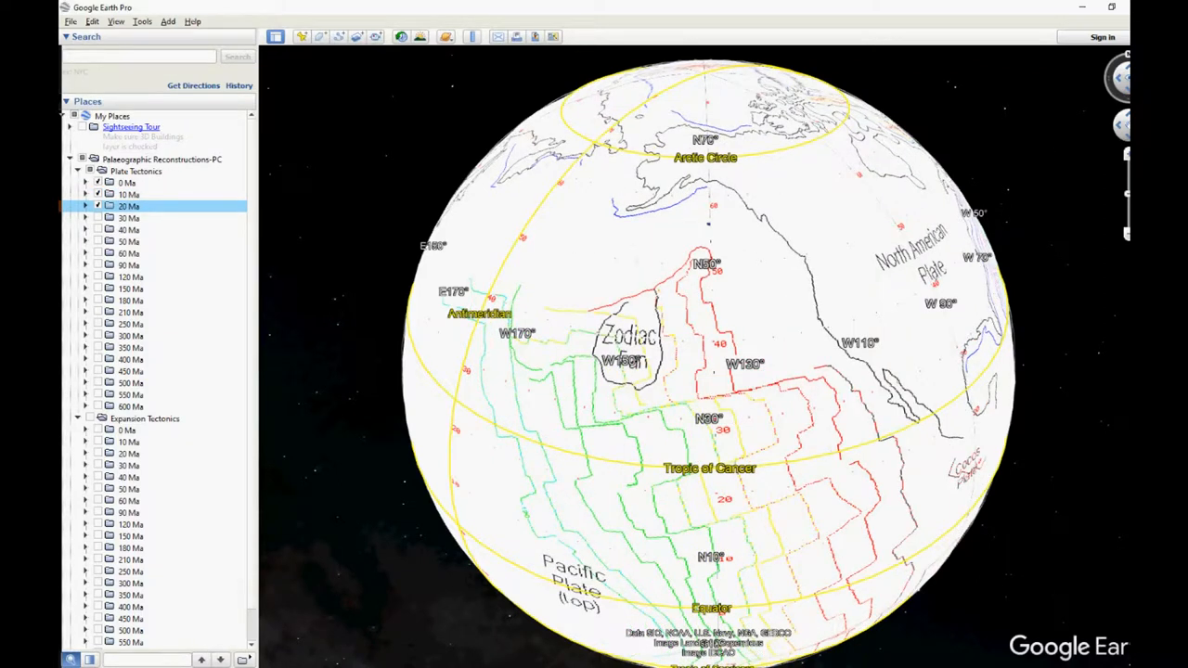
click(97, 217)
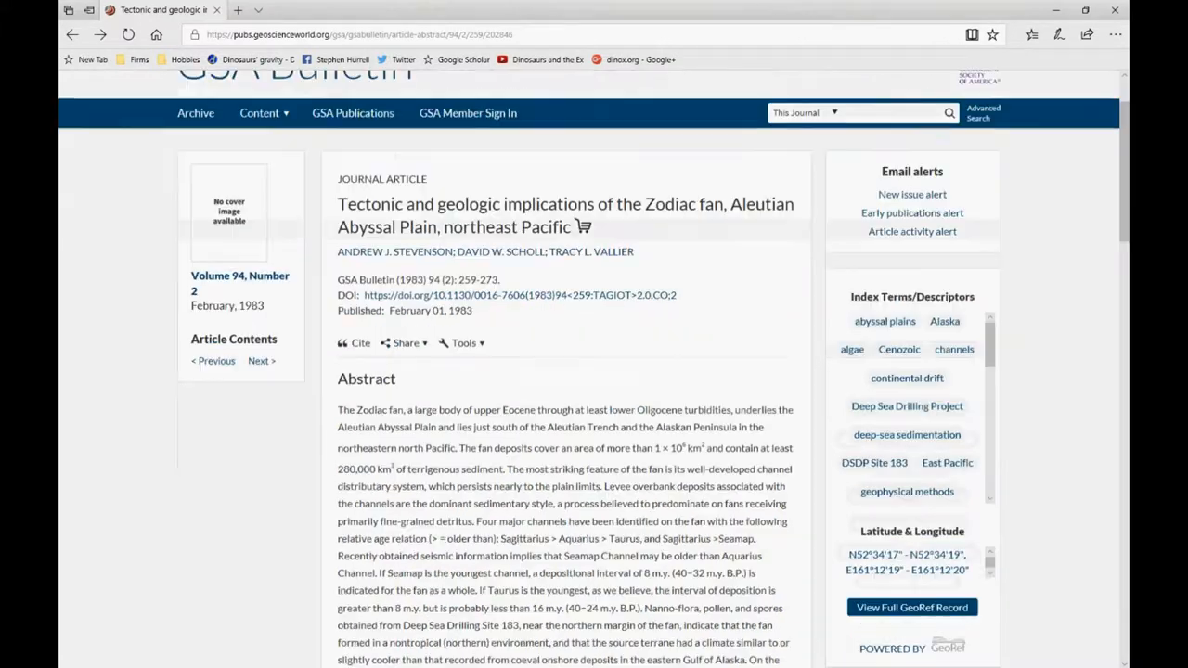
Step: Scroll down through the Zodiac fan article abstract
scroll(down, 3)
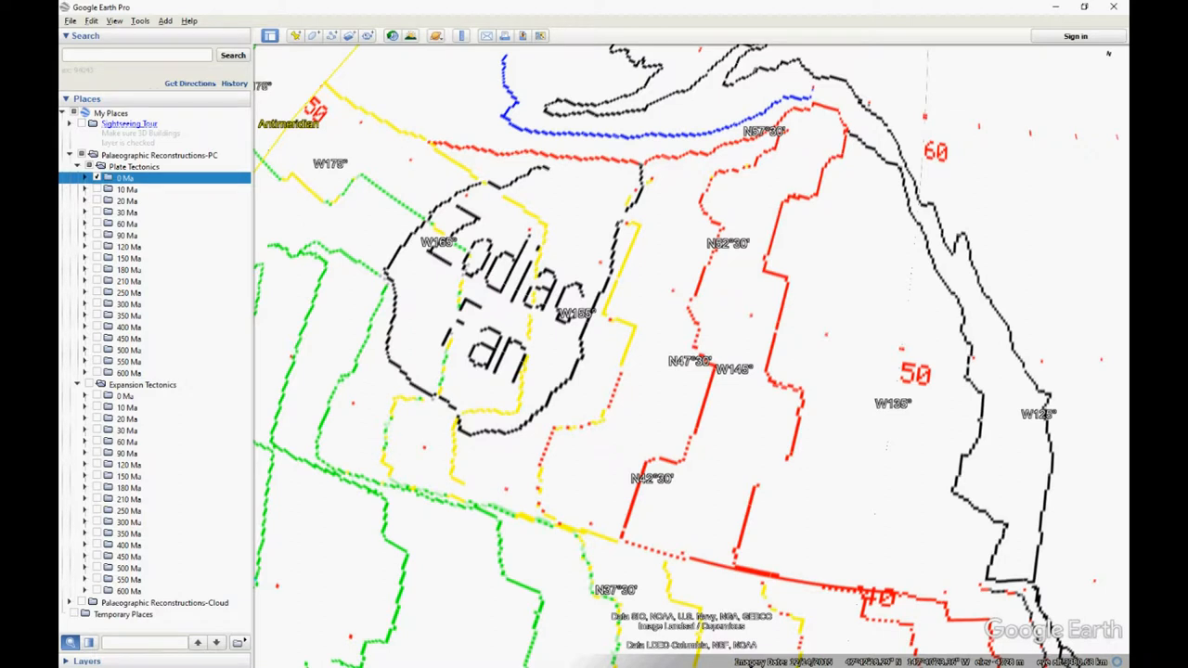
Step: Turn on the 10 Ma Plate Tectonics layer and toggle the next layer entry below it
click(127, 189)
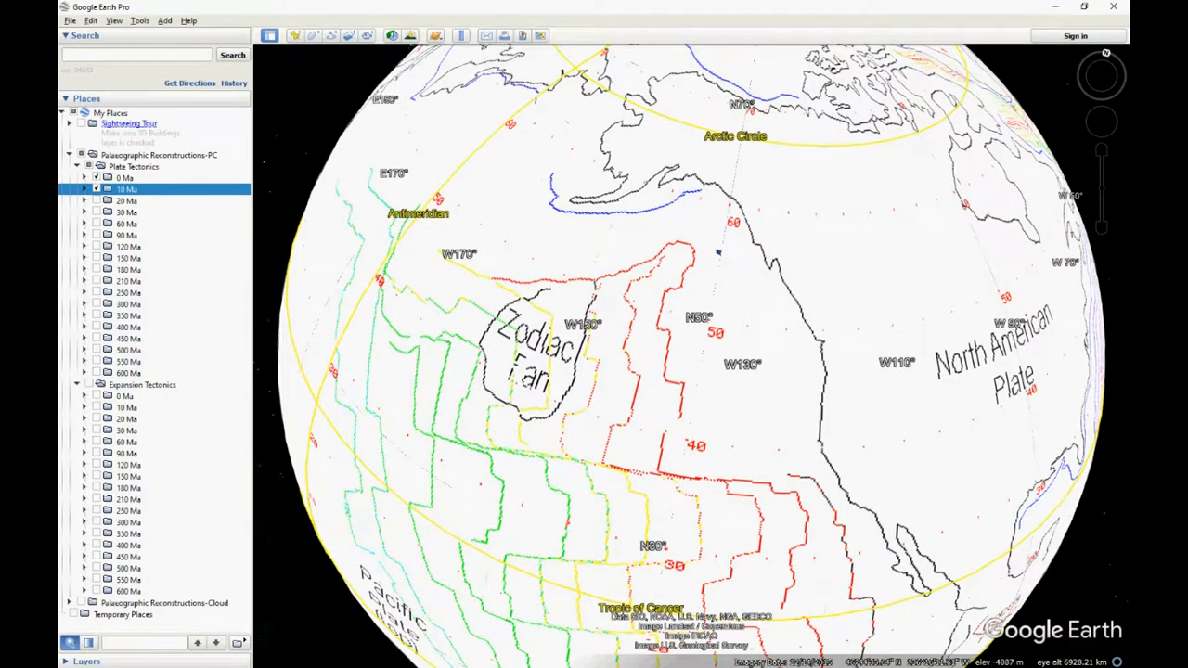
click(126, 201)
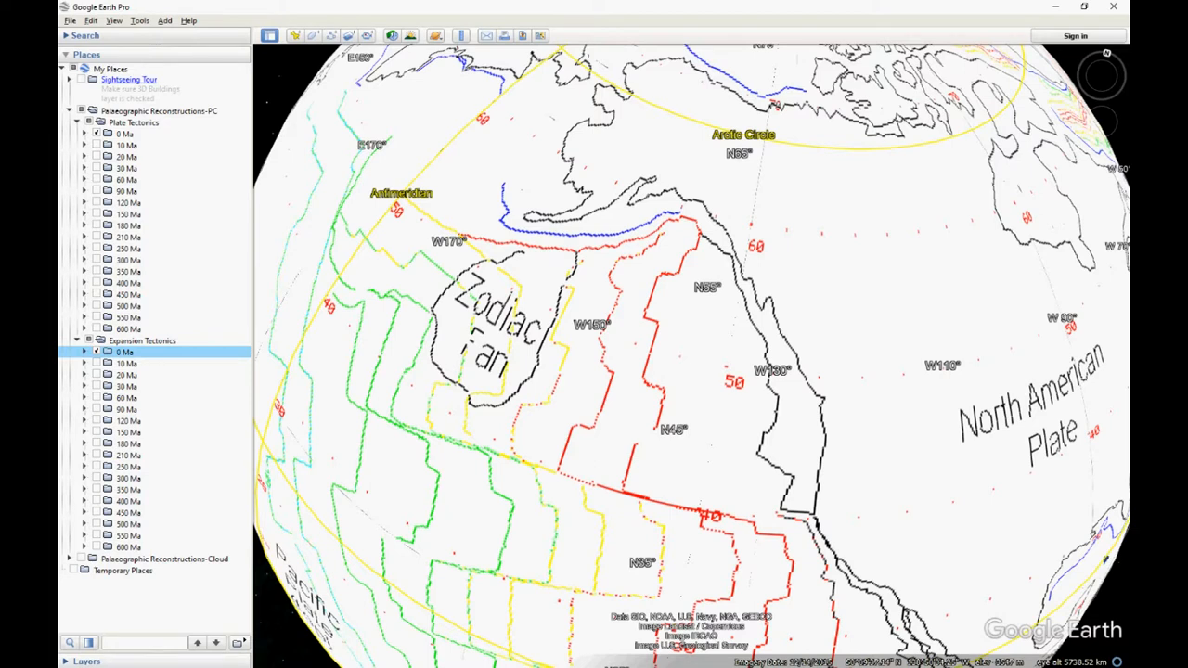
Step: Turn on the 10 Ma and 20 Ma Expansion Tectonics layers
click(97, 363)
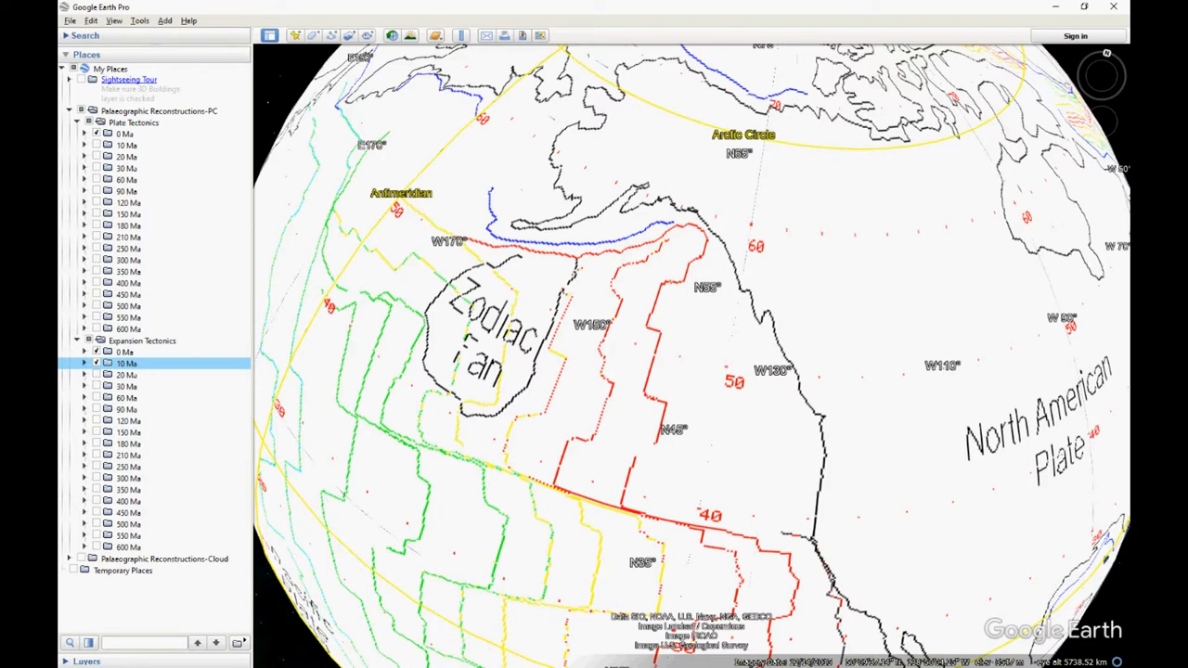
click(95, 375)
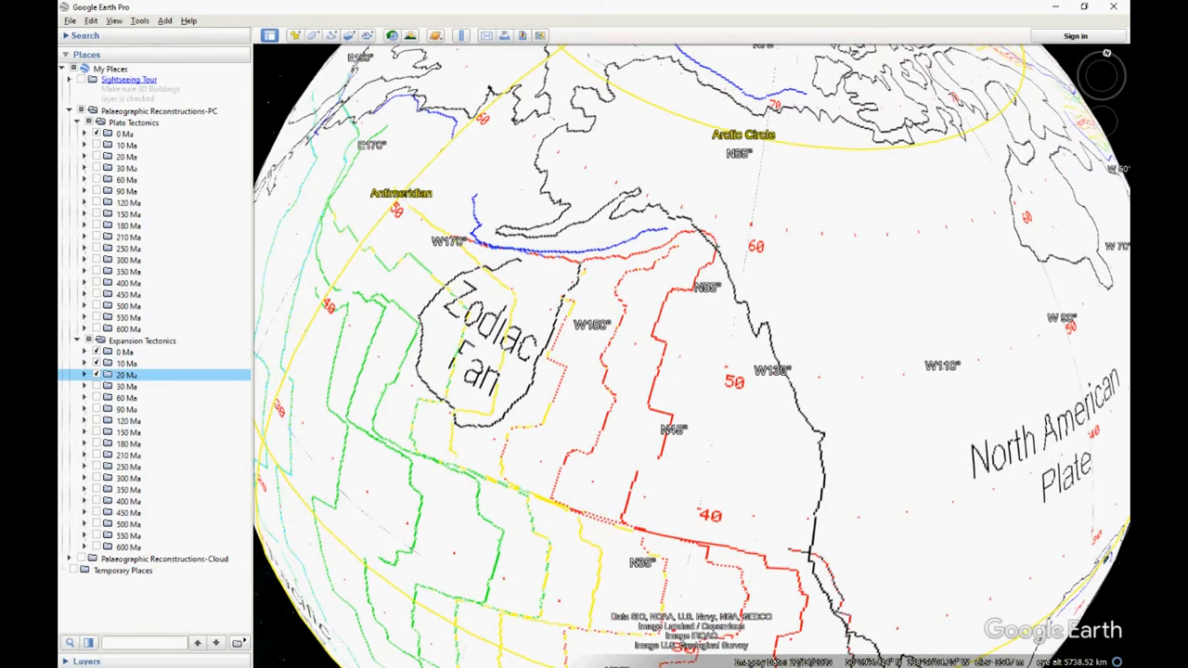